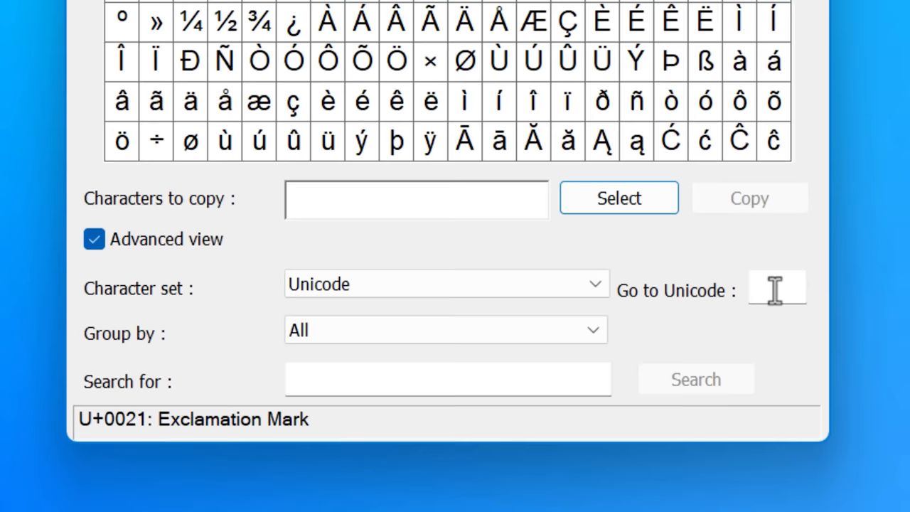
Step: Locate code point 202E, the RIGHT-TO-LEFT OVERRIDE character, via Go to Unicode
text(202E)
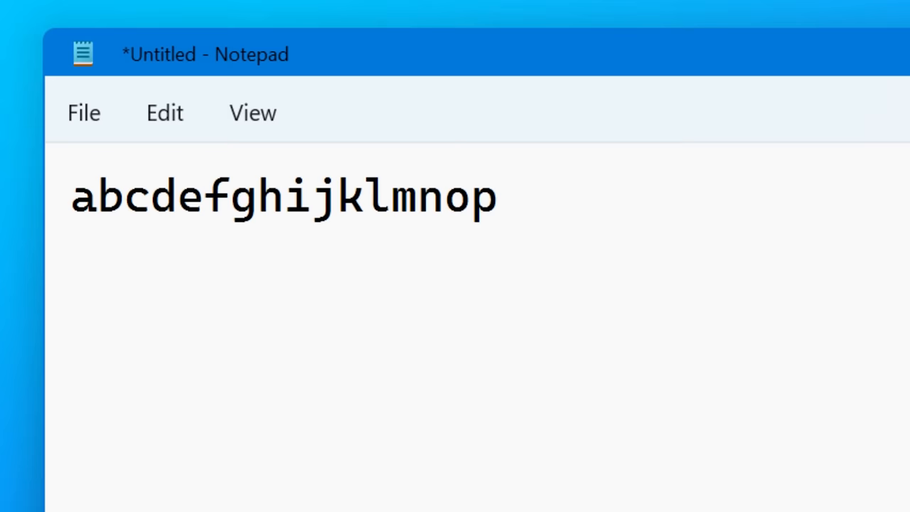
Step: Type the reversed-alphabet letters (kjihgfedcba, ponmlkjihg) to show right-to-left rendering
text(kjihgfedcba)
text(hello fedcba)
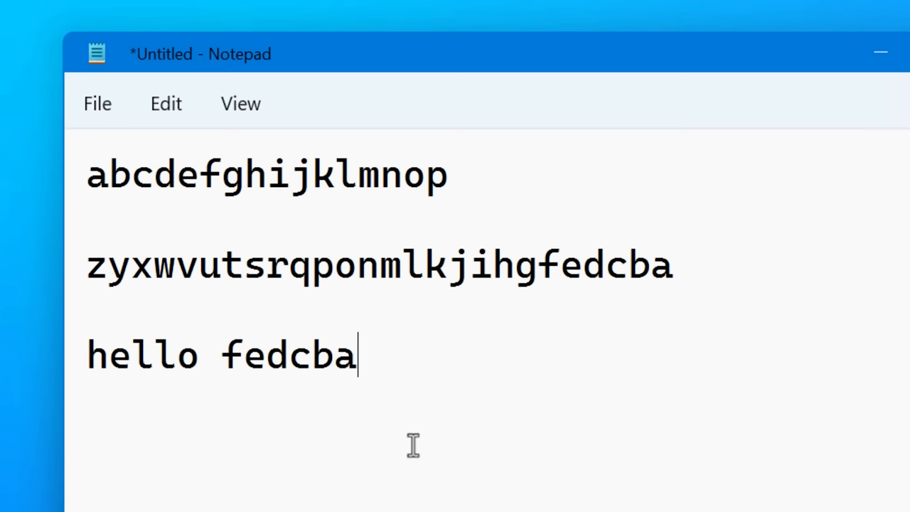
text(ponmlkjihg)
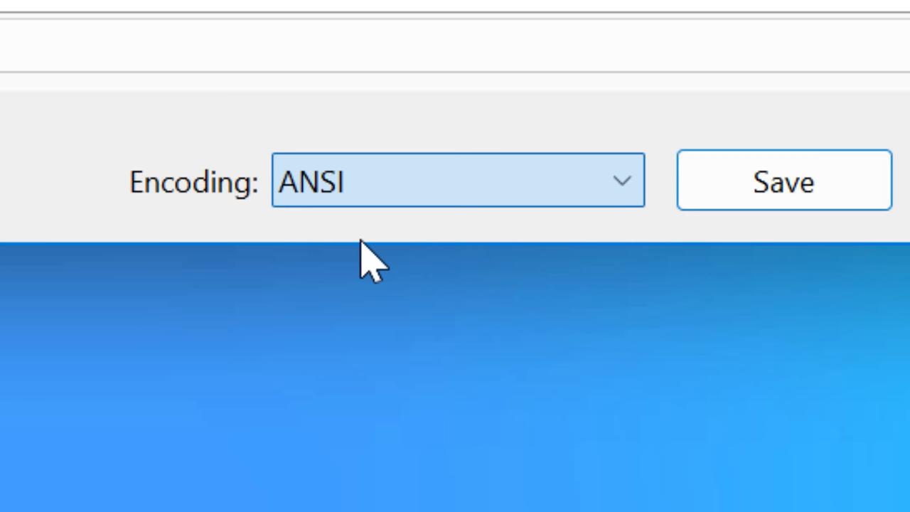
Step: Save test.txt with ANSI encoding and accept the Unicode-loss warning
click(784, 182)
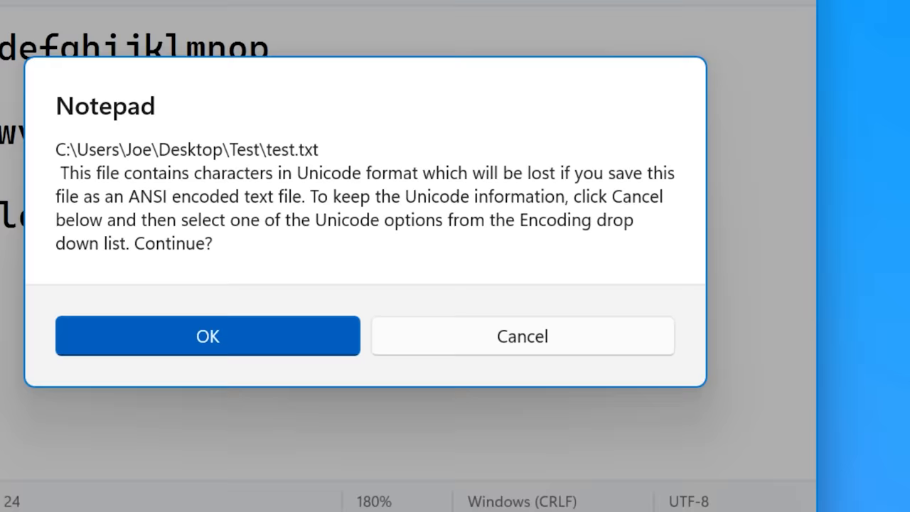
click(207, 336)
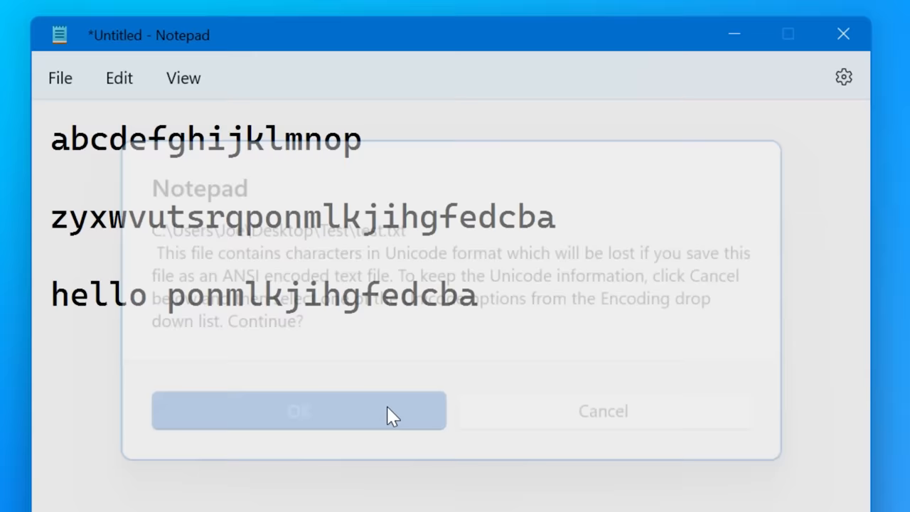
click(298, 410)
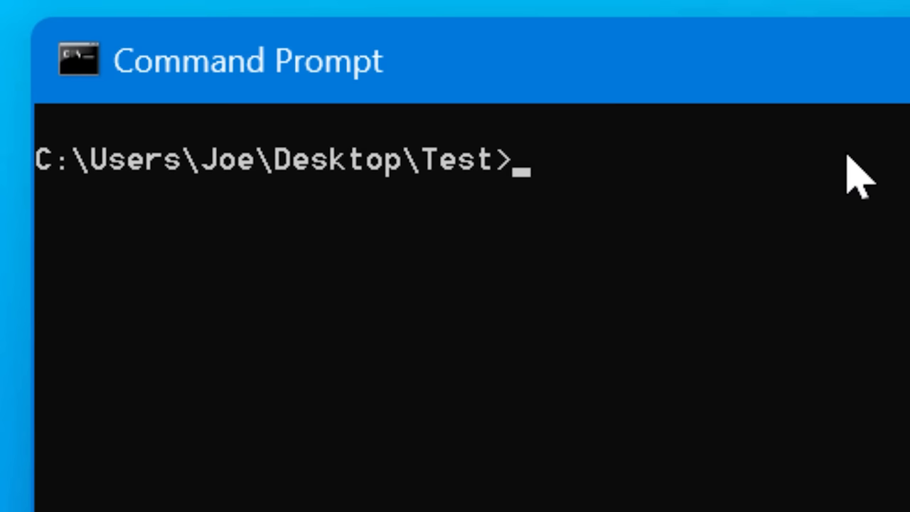
Step: List the Test folder's contents with the dir command
text(dir)
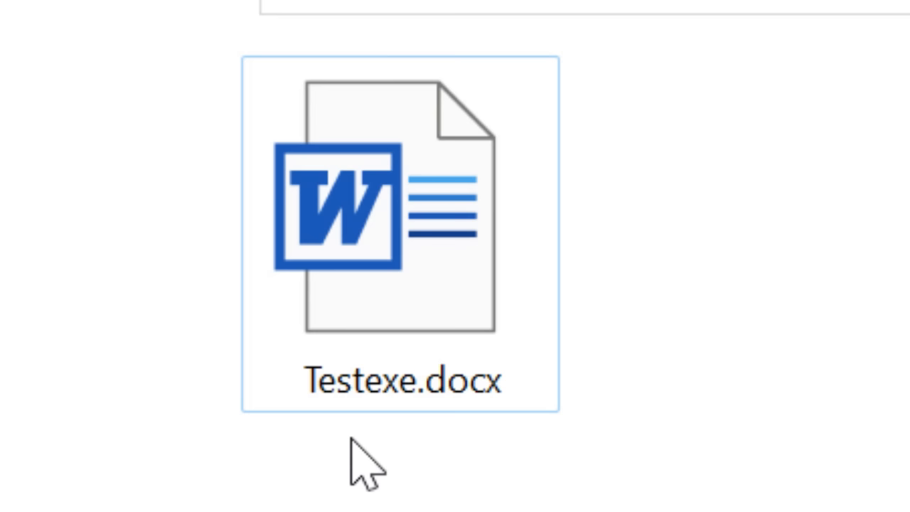
mouse_move(221, 391)
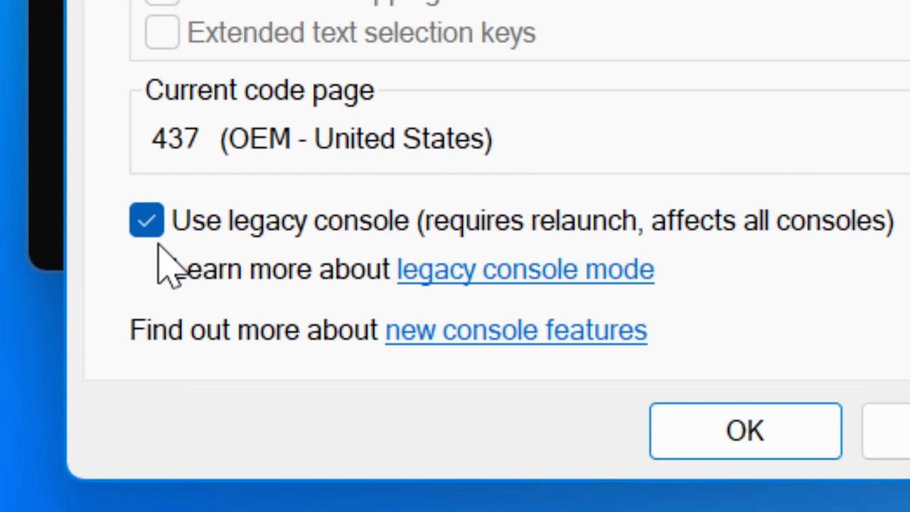
mouse_move(182, 281)
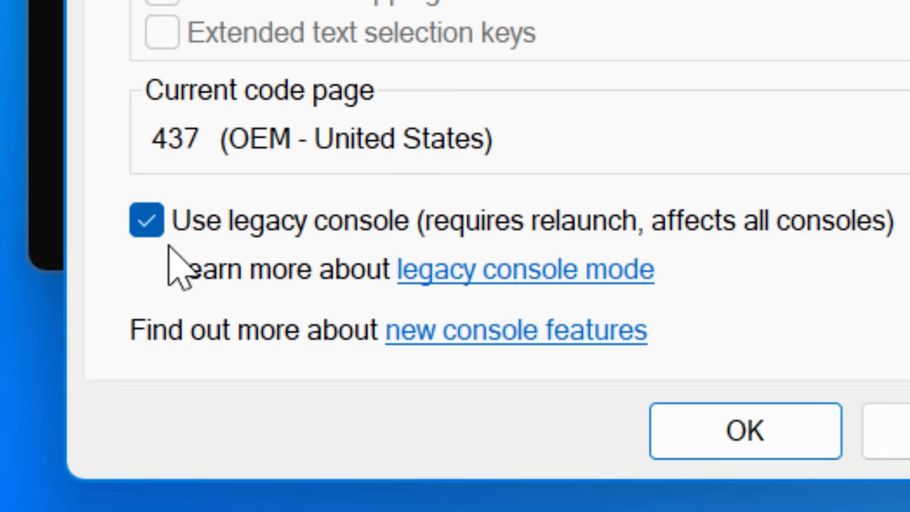